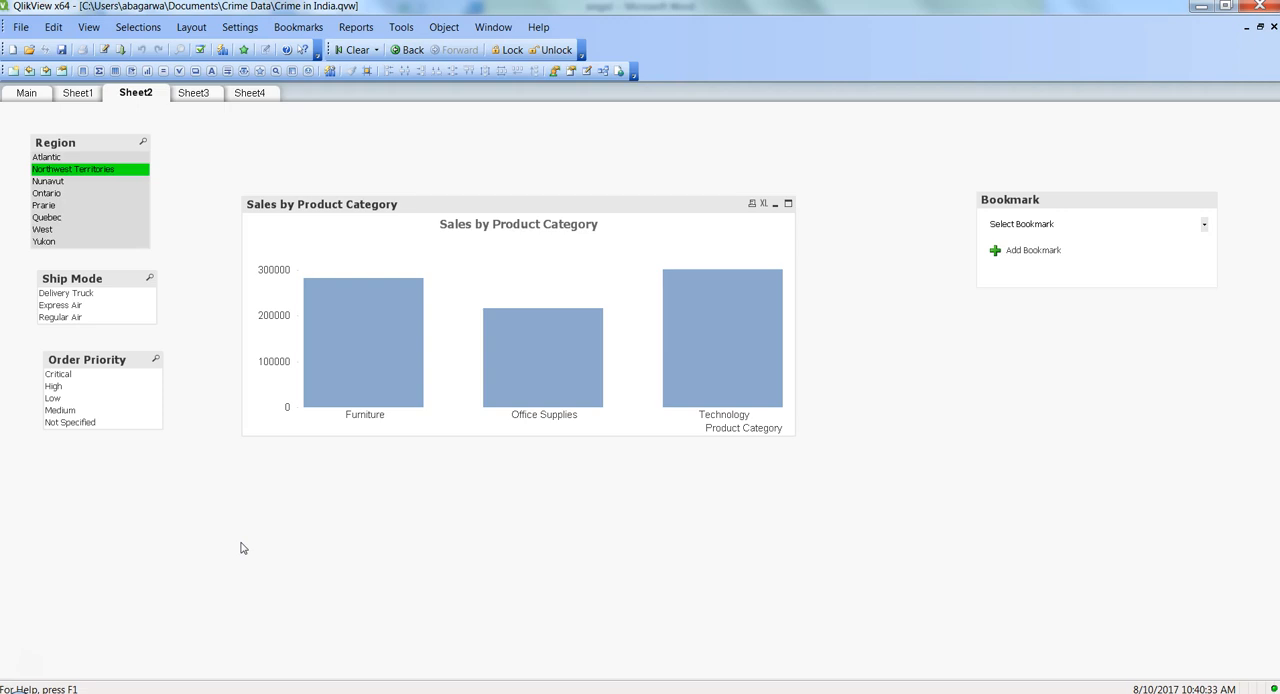
mouse_move(435, 487)
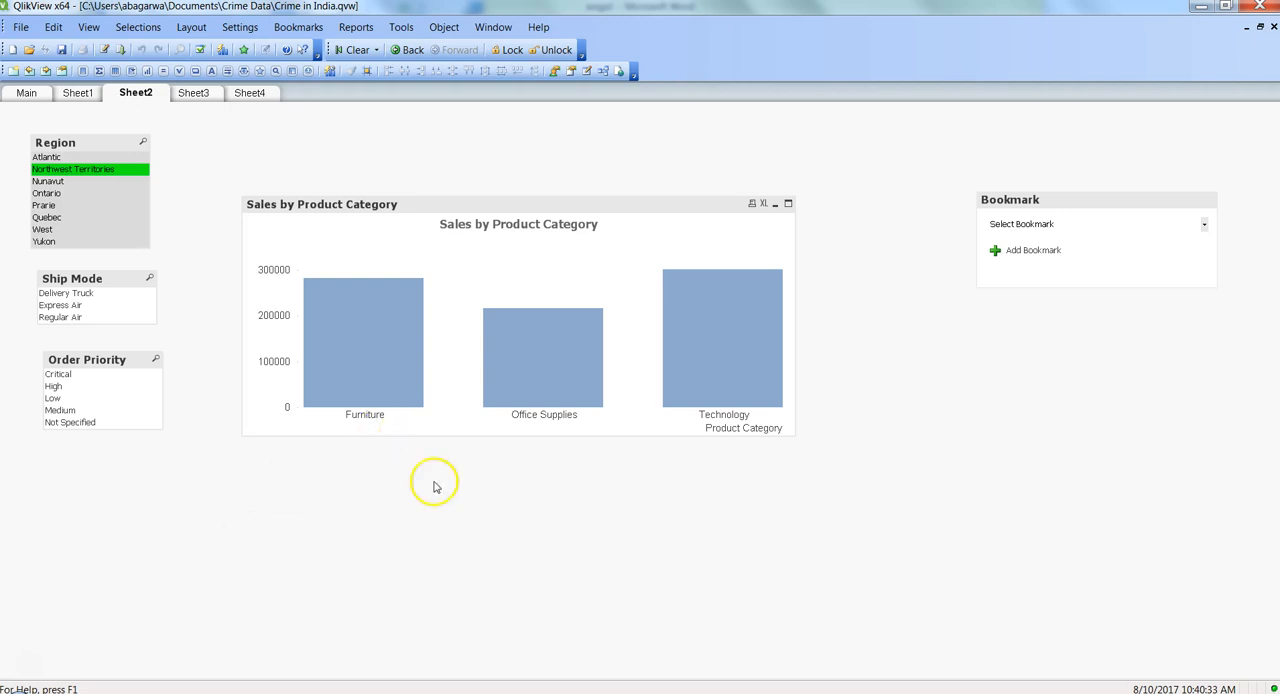
mouse_move(184, 215)
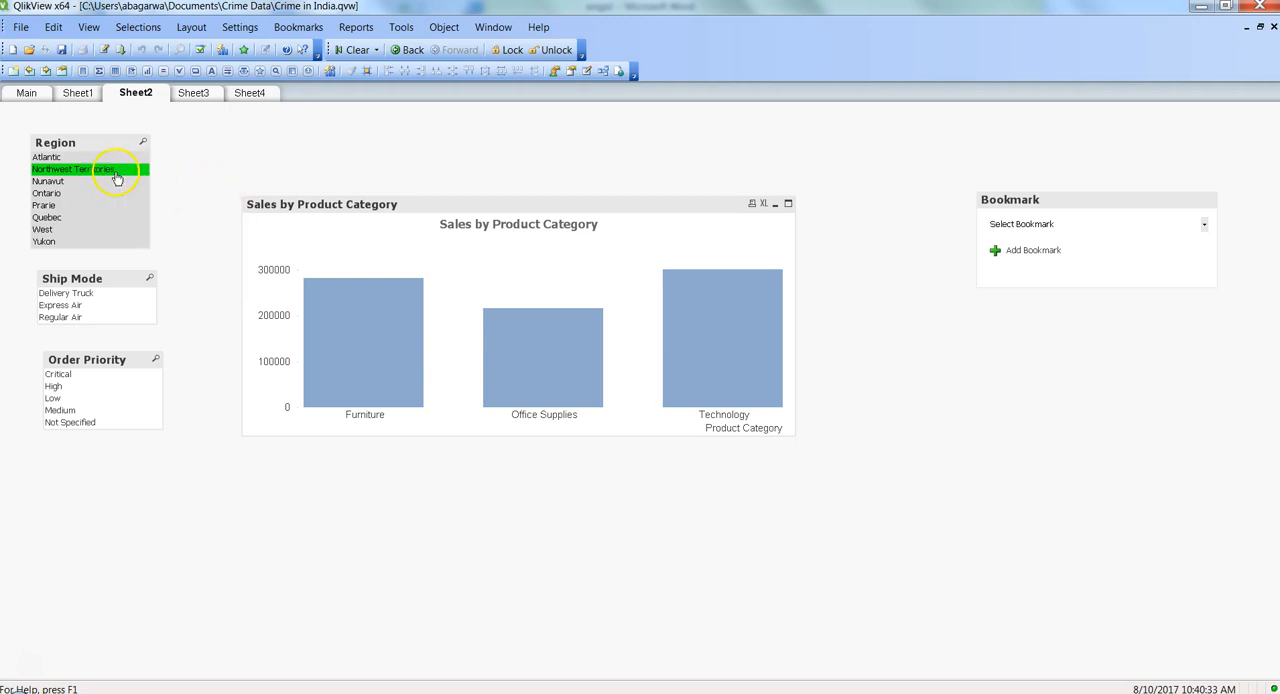
Set the mail preferences: sender, smtp.domain.com server on port 25, AUTH LOGIN with credentials.
click(90, 169)
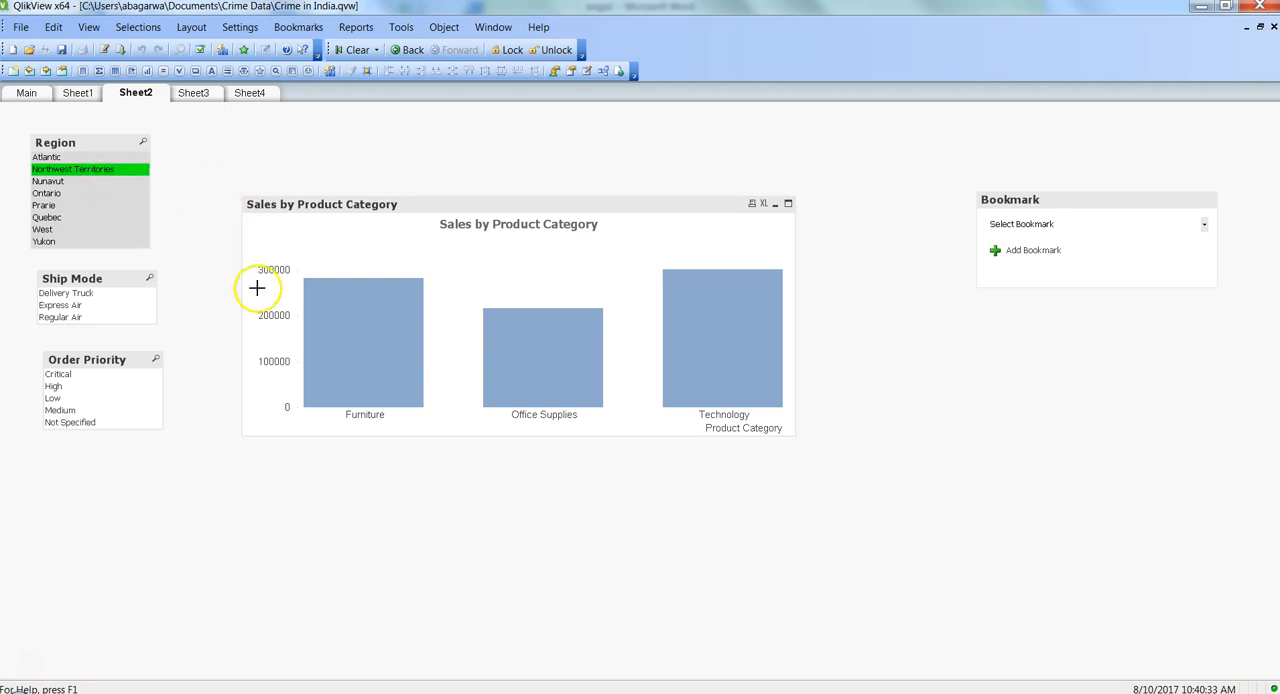
mouse_move(440, 350)
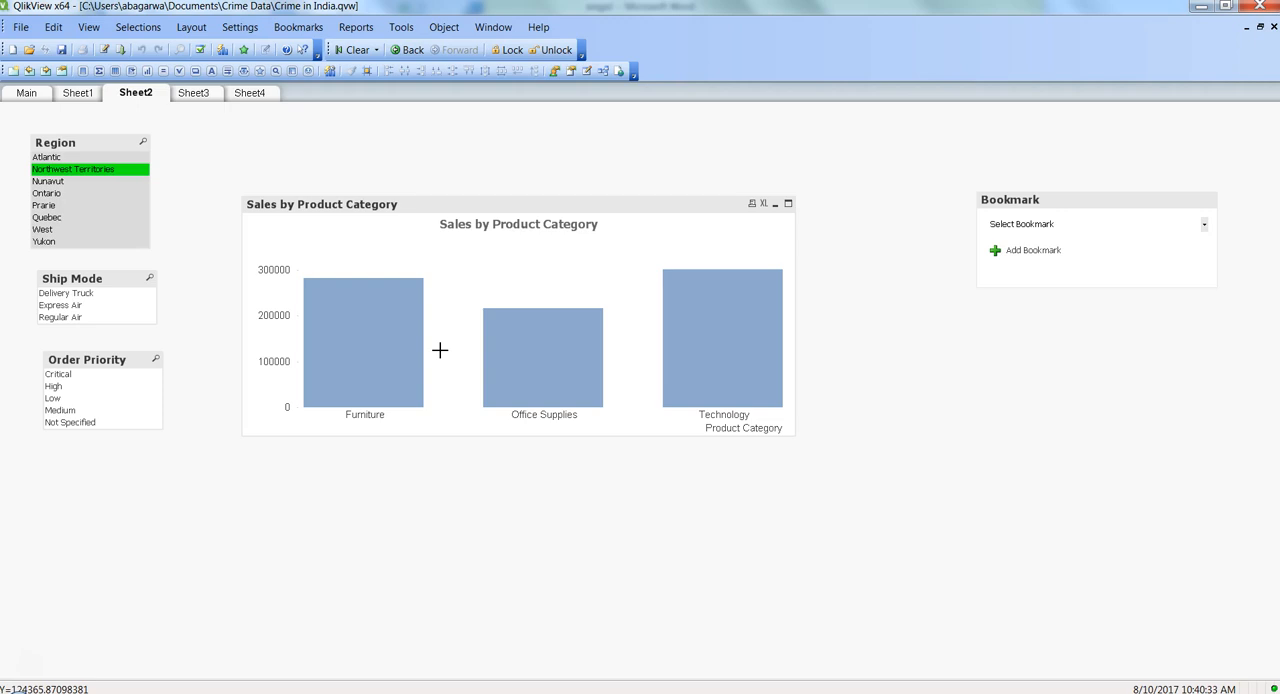
mouse_move(253, 160)
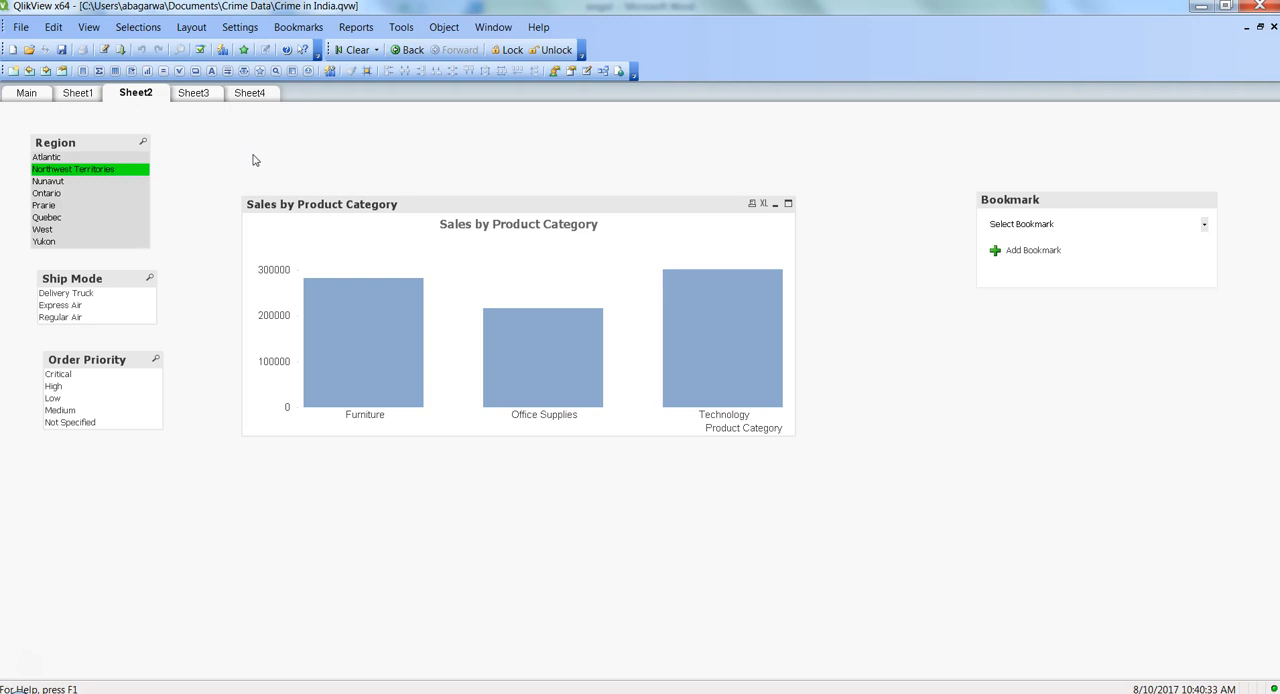
mouse_move(240, 126)
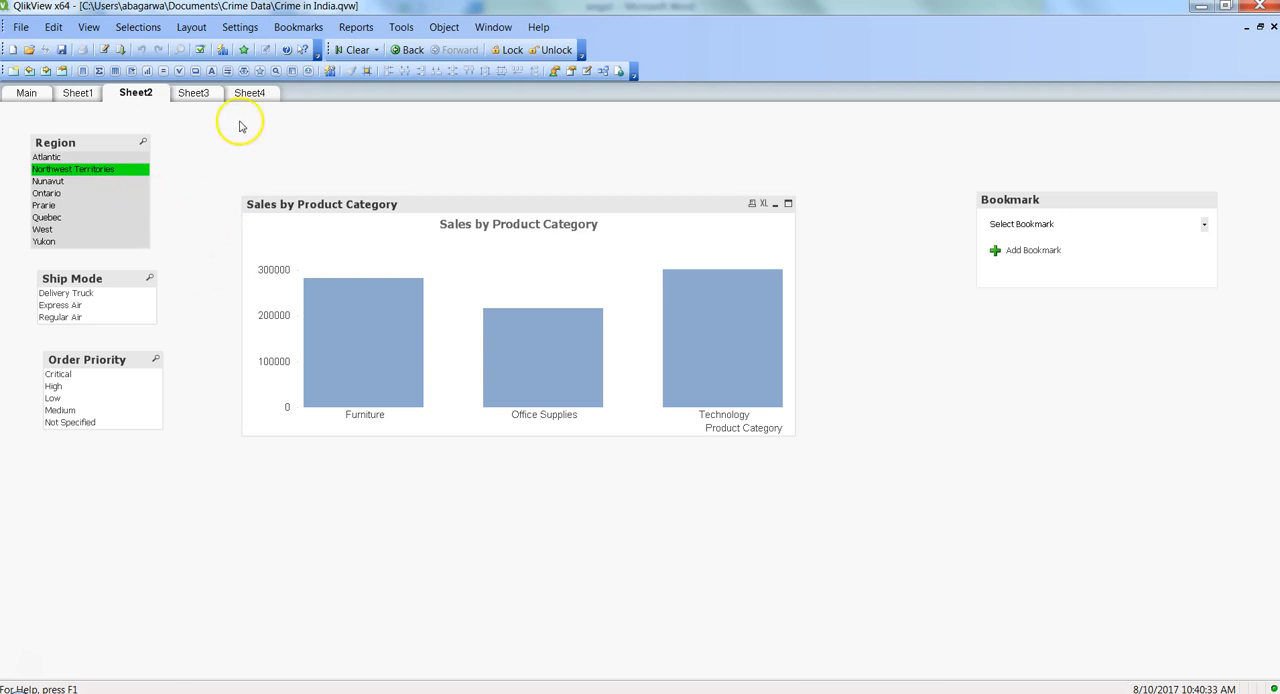
click(239, 27)
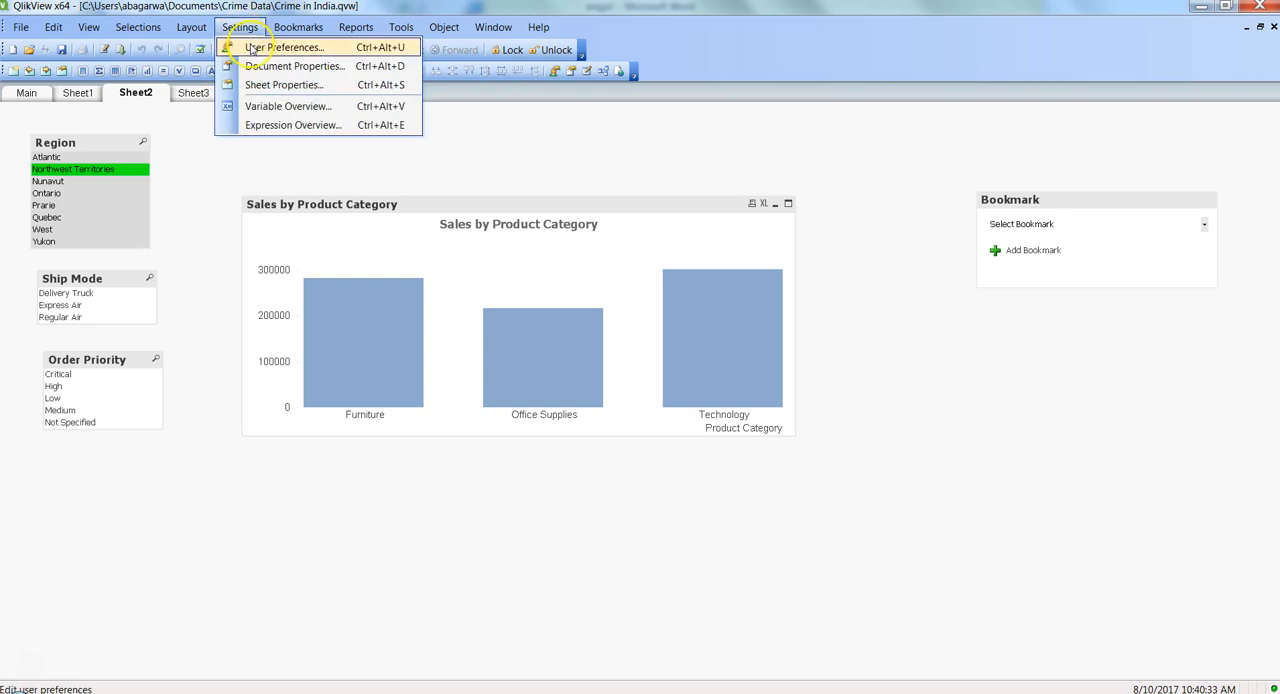
click(288, 47)
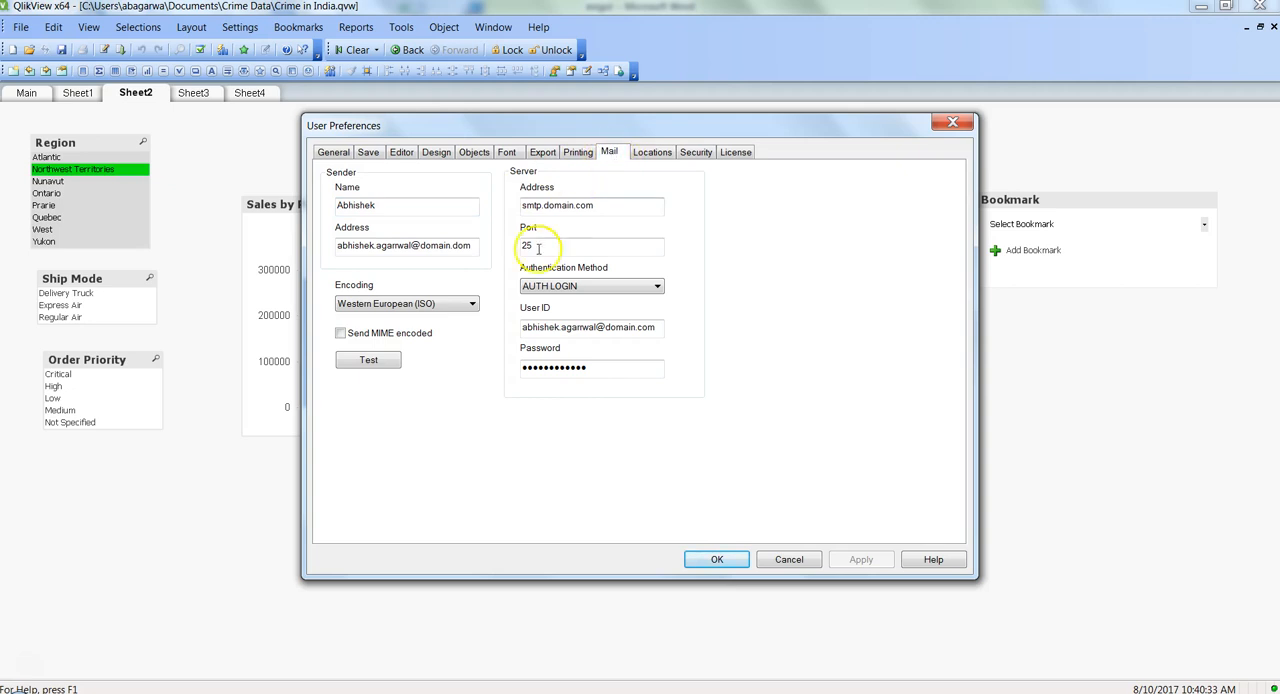
mouse_move(422, 282)
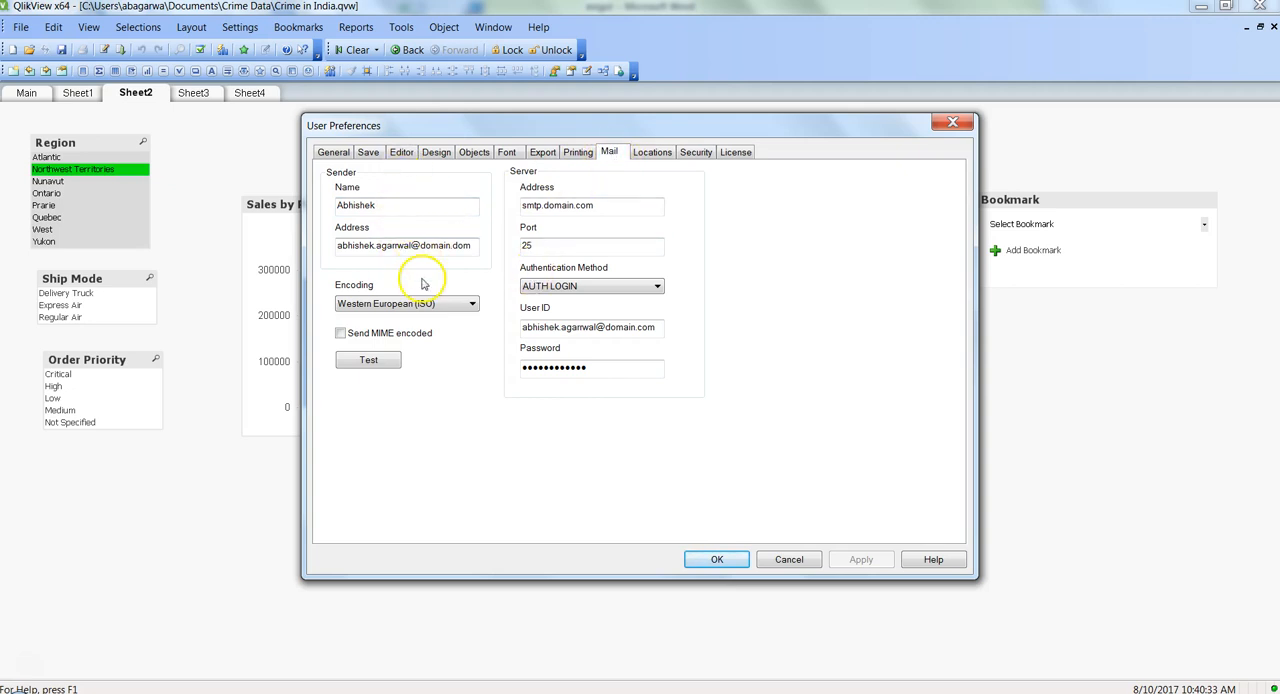
click(406, 205)
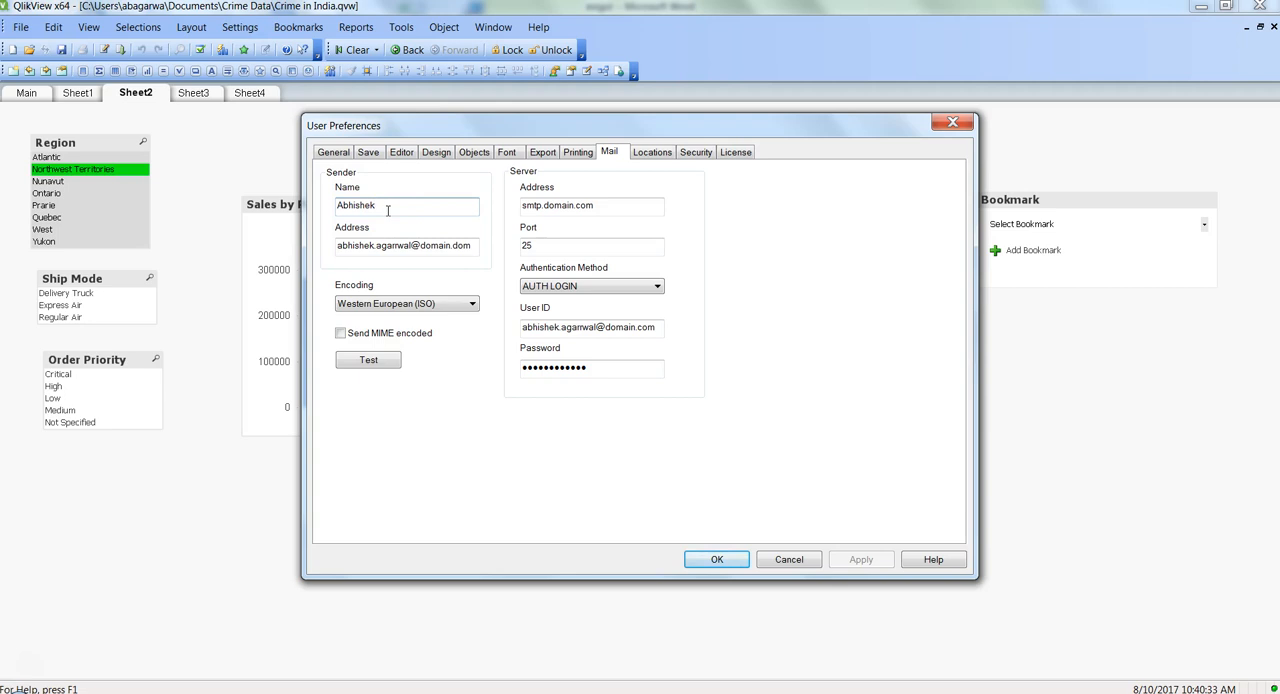
triple_click(405, 245)
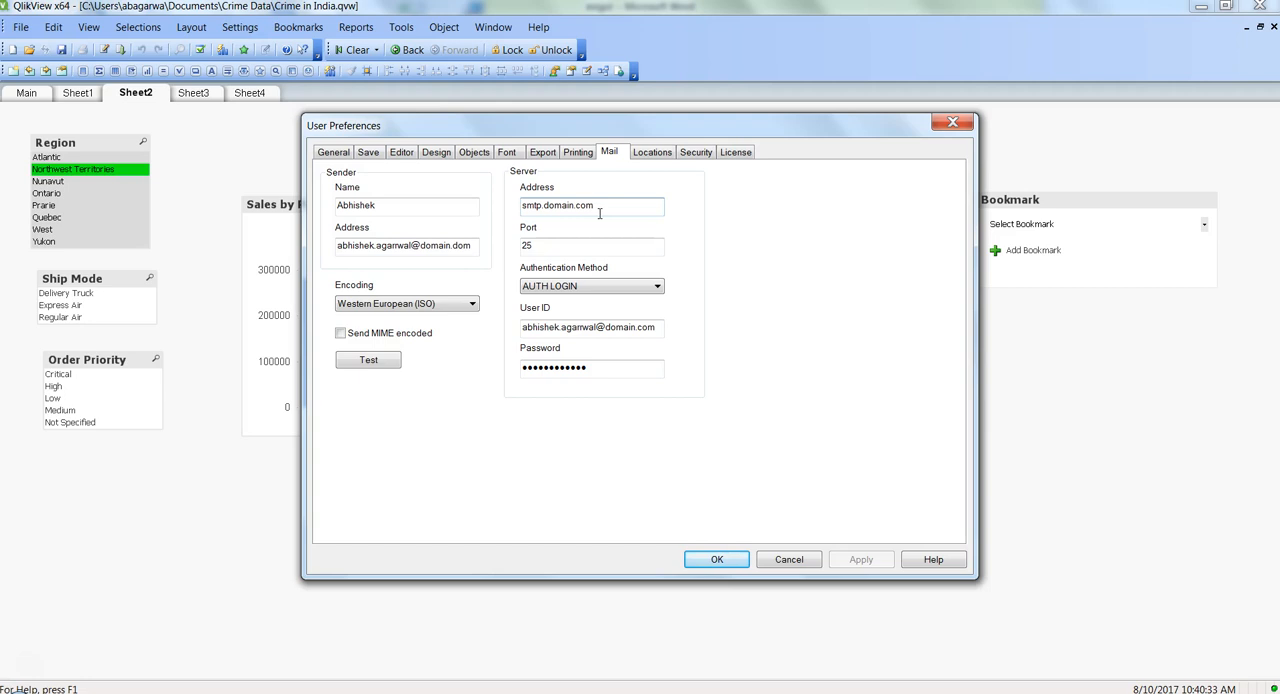
triple_click(557, 205)
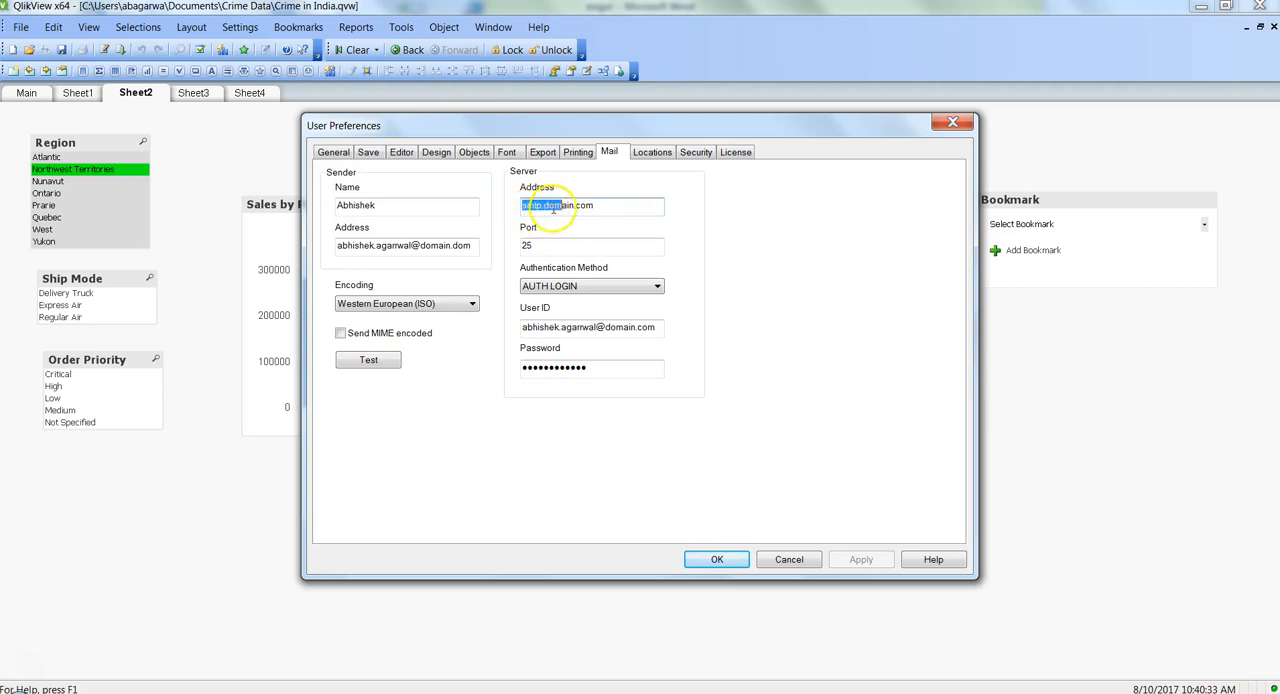
click(591, 246)
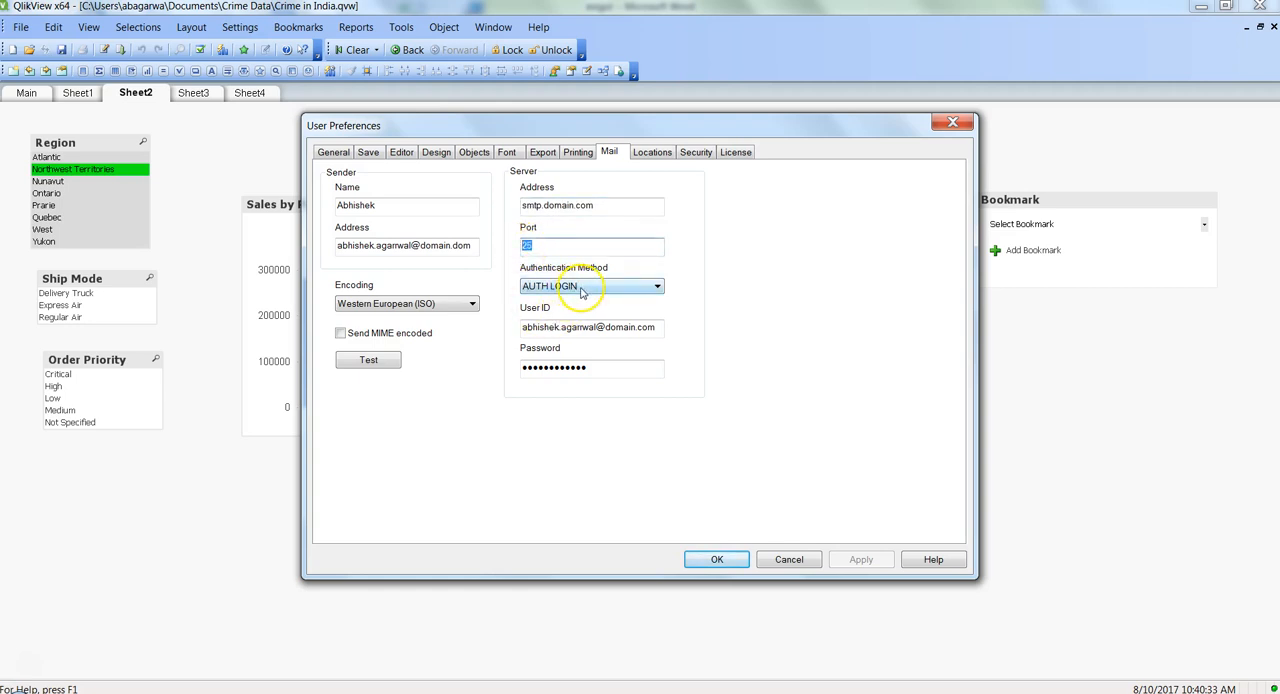
double_click(590, 327)
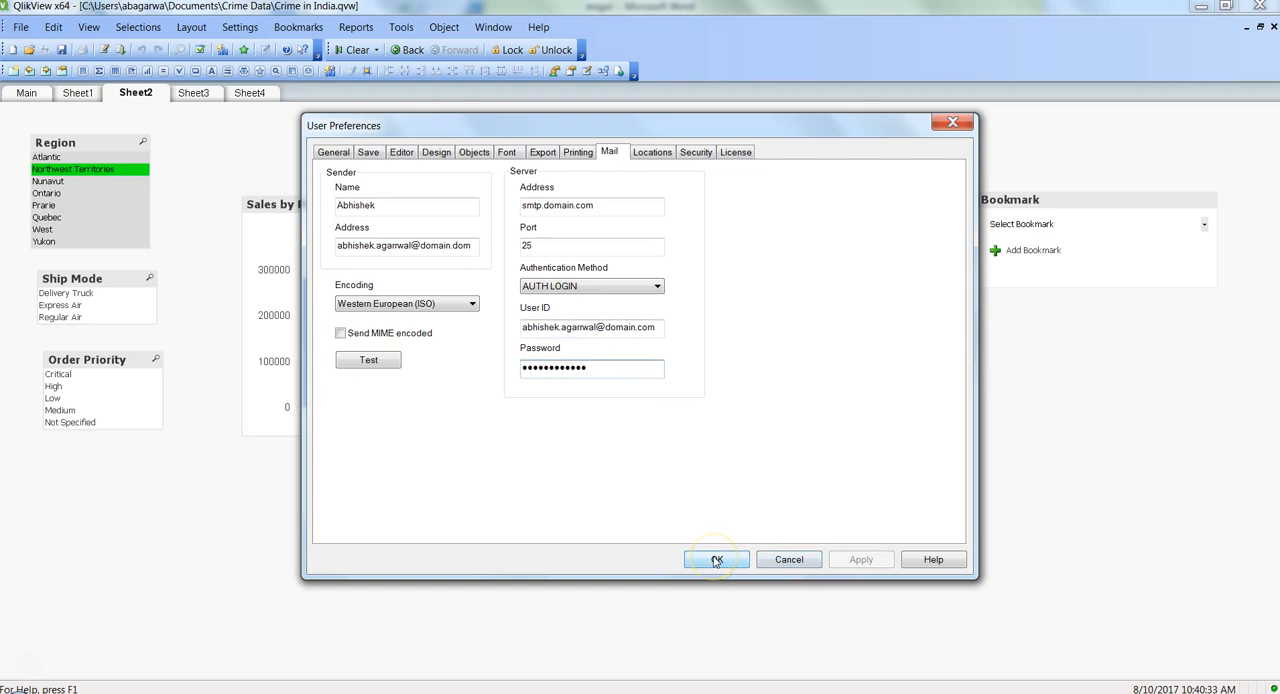
click(716, 559)
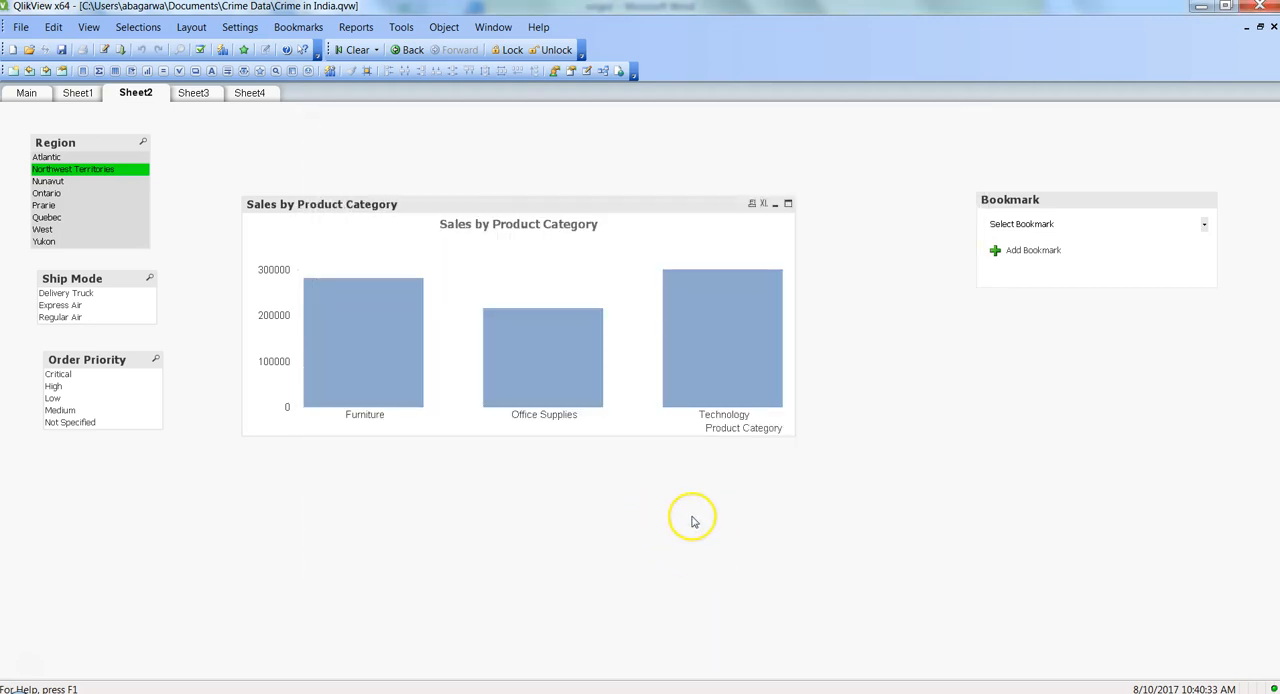
click(400, 27)
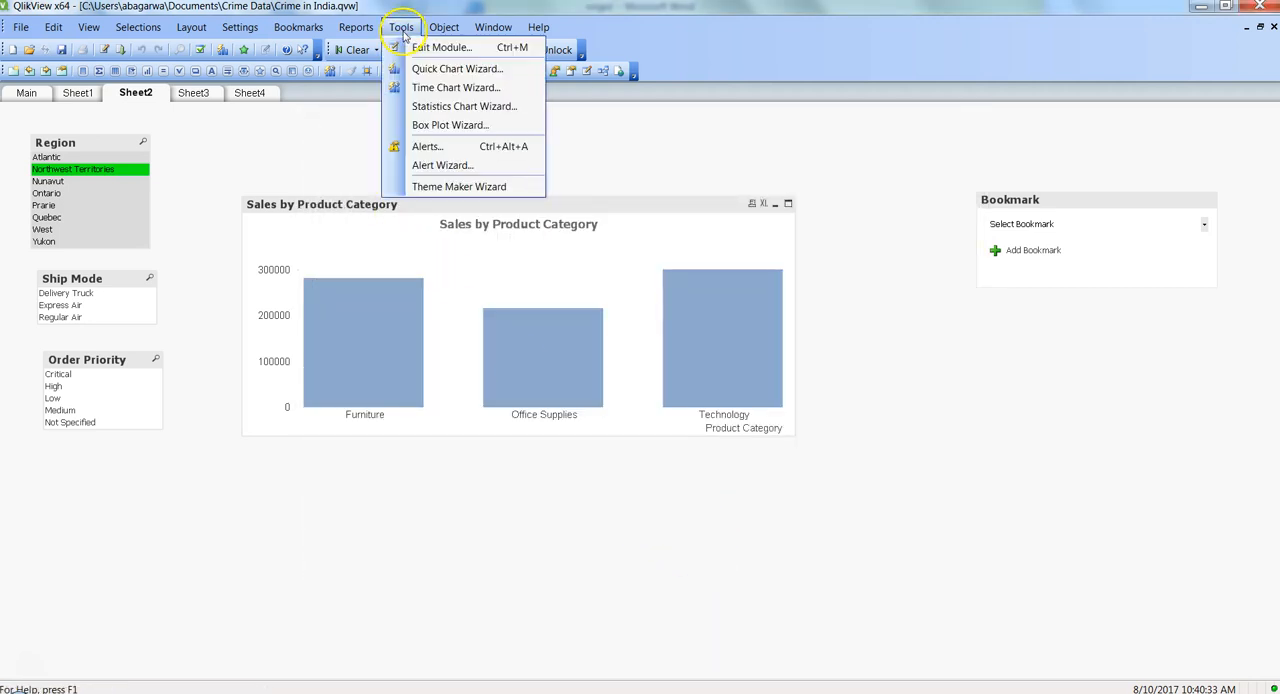
click(427, 146)
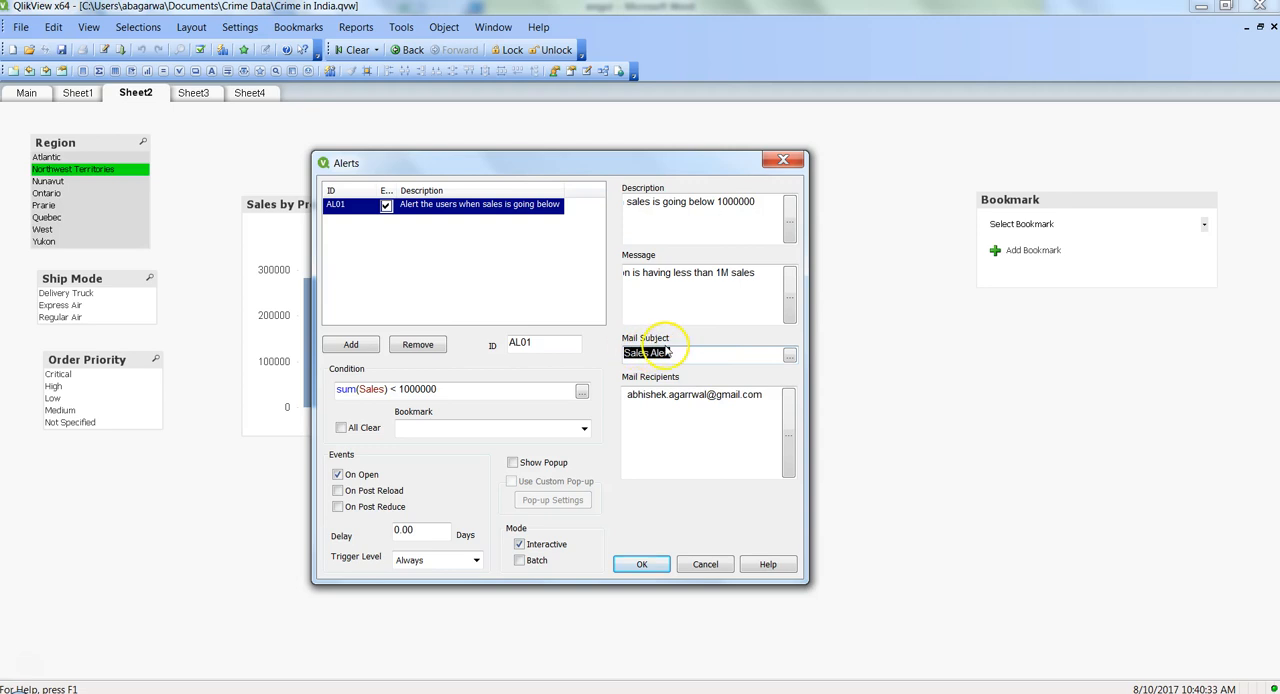
mouse_move(785, 430)
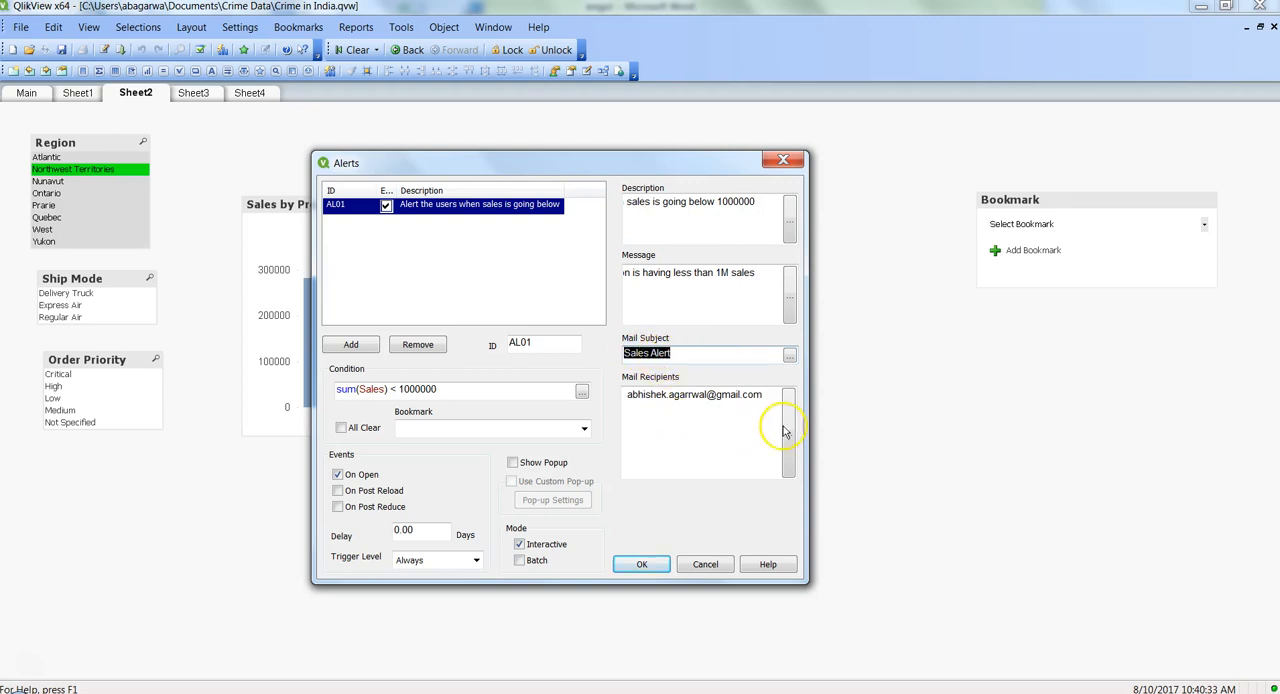
triple_click(694, 394)
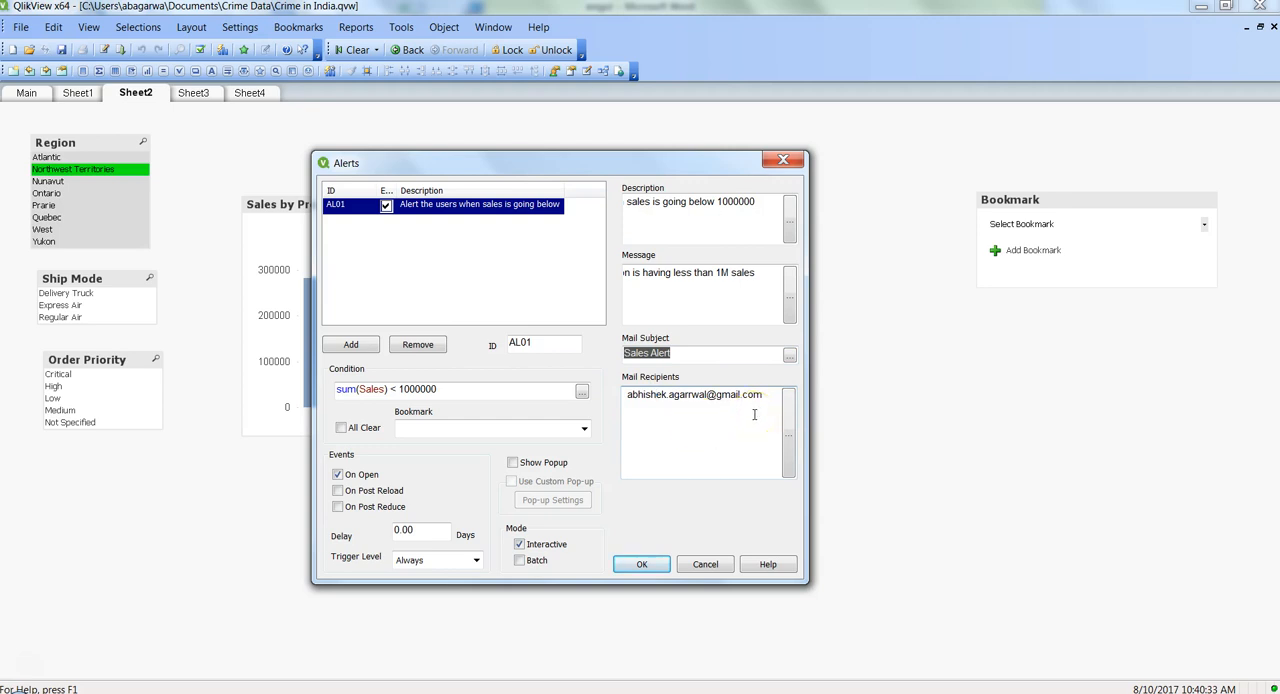
triple_click(694, 394)
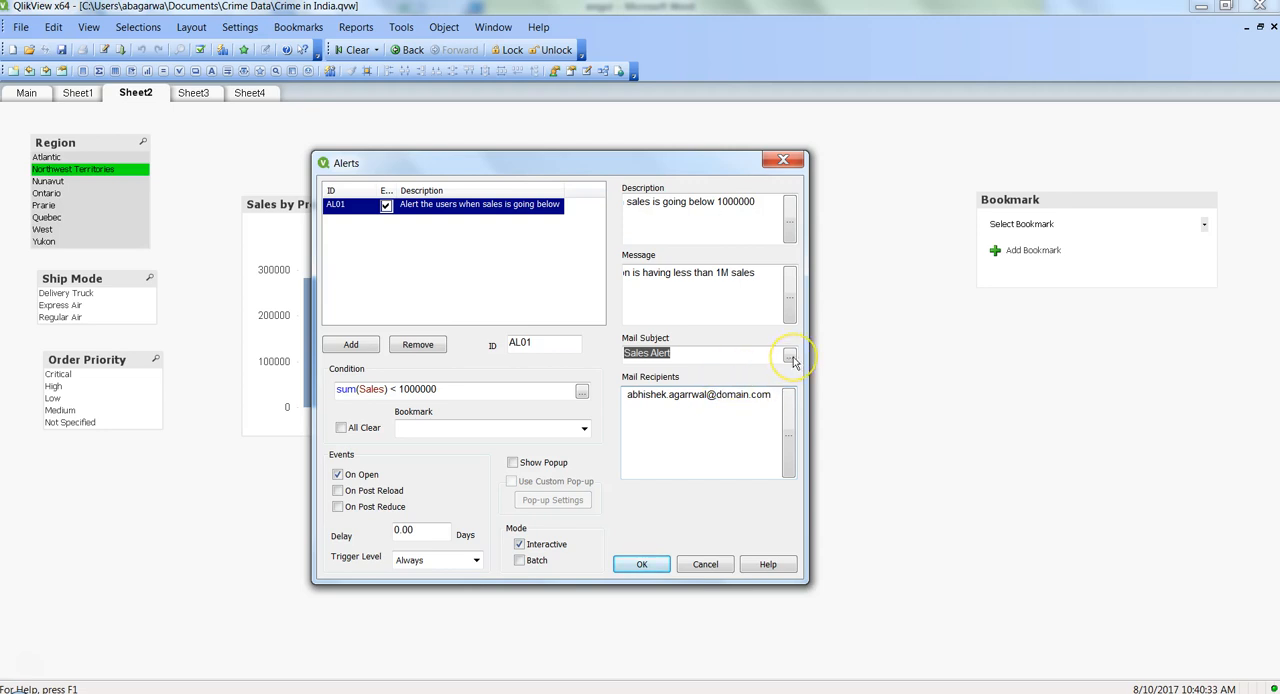
Replace the mail subject with =GetFieldSelections(Region) & ' - Sales Alert'.
click(789, 354)
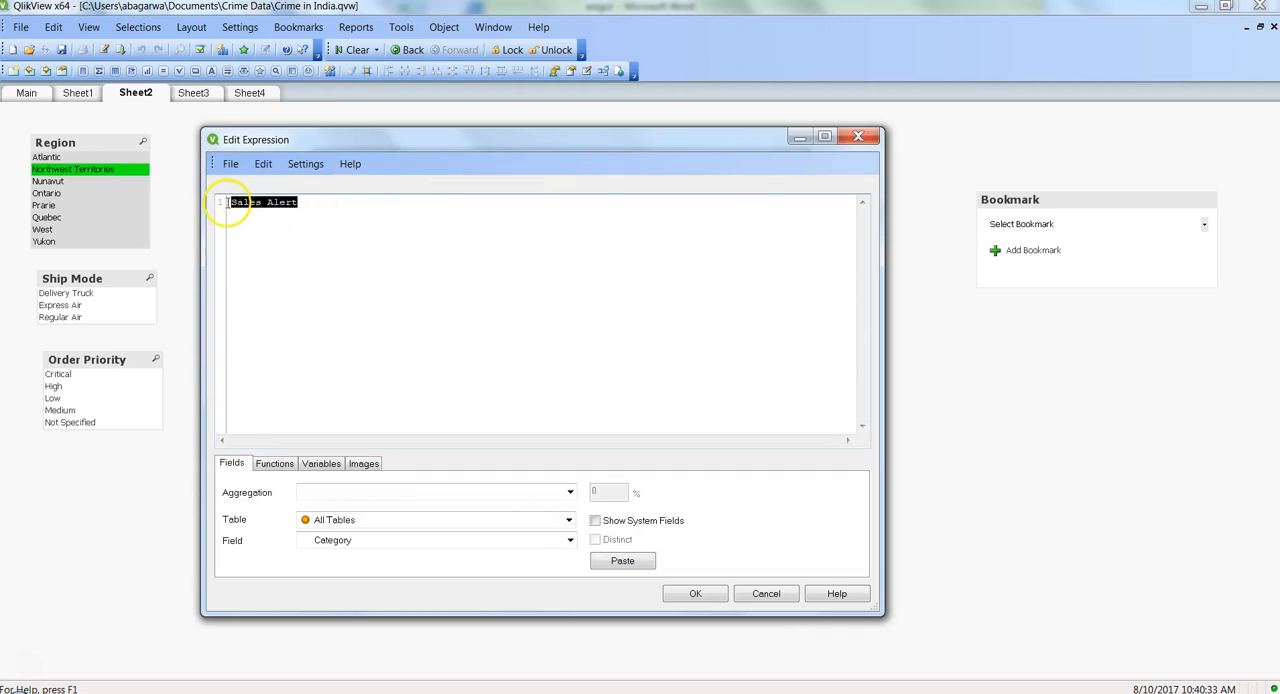
mouse_move(295, 274)
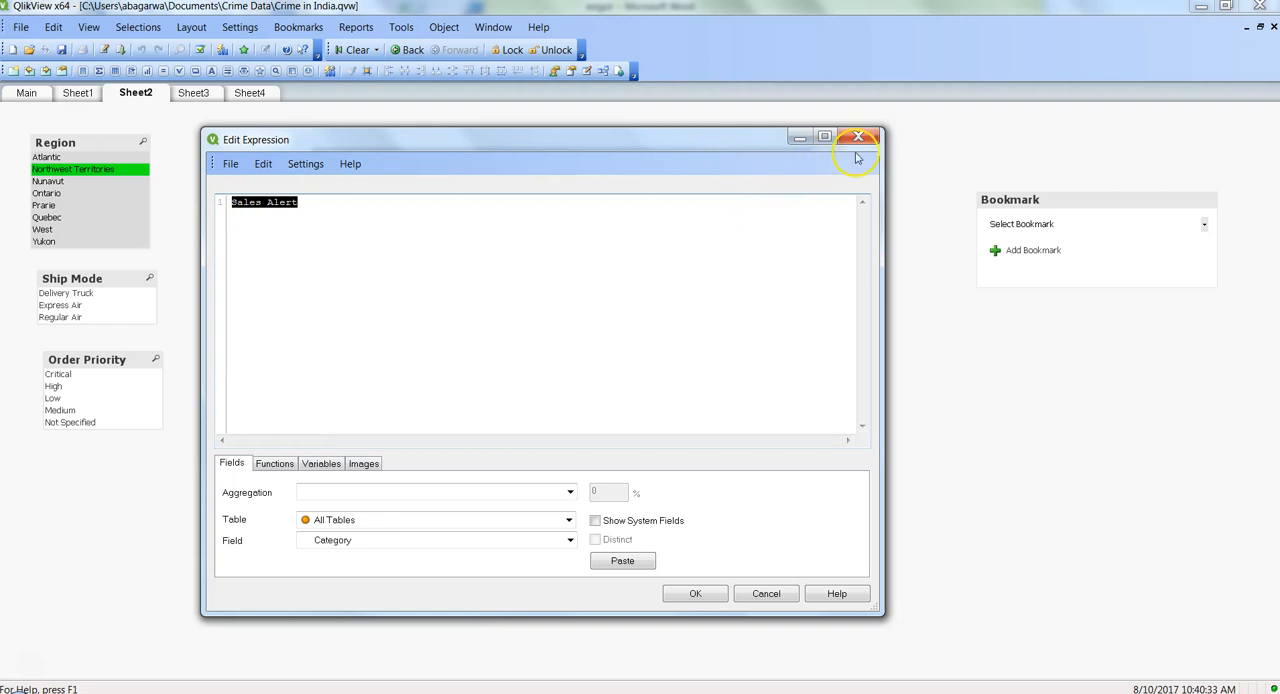
mouse_move(738, 142)
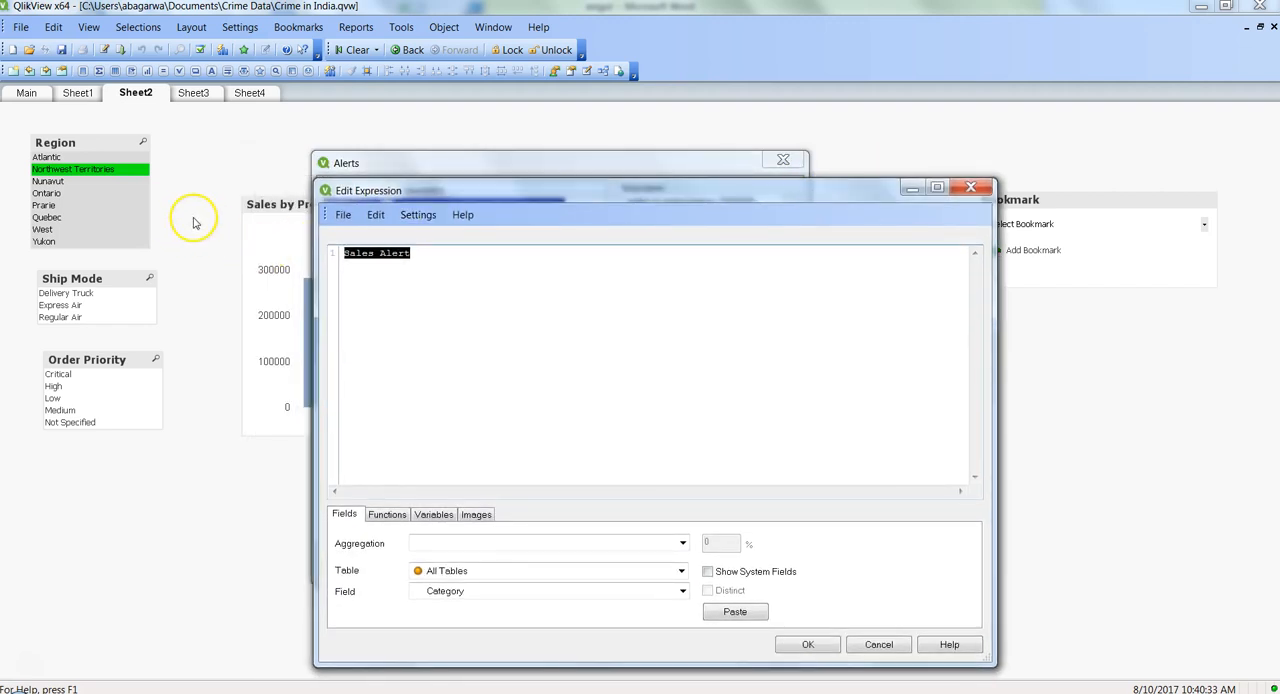
mouse_move(93, 169)
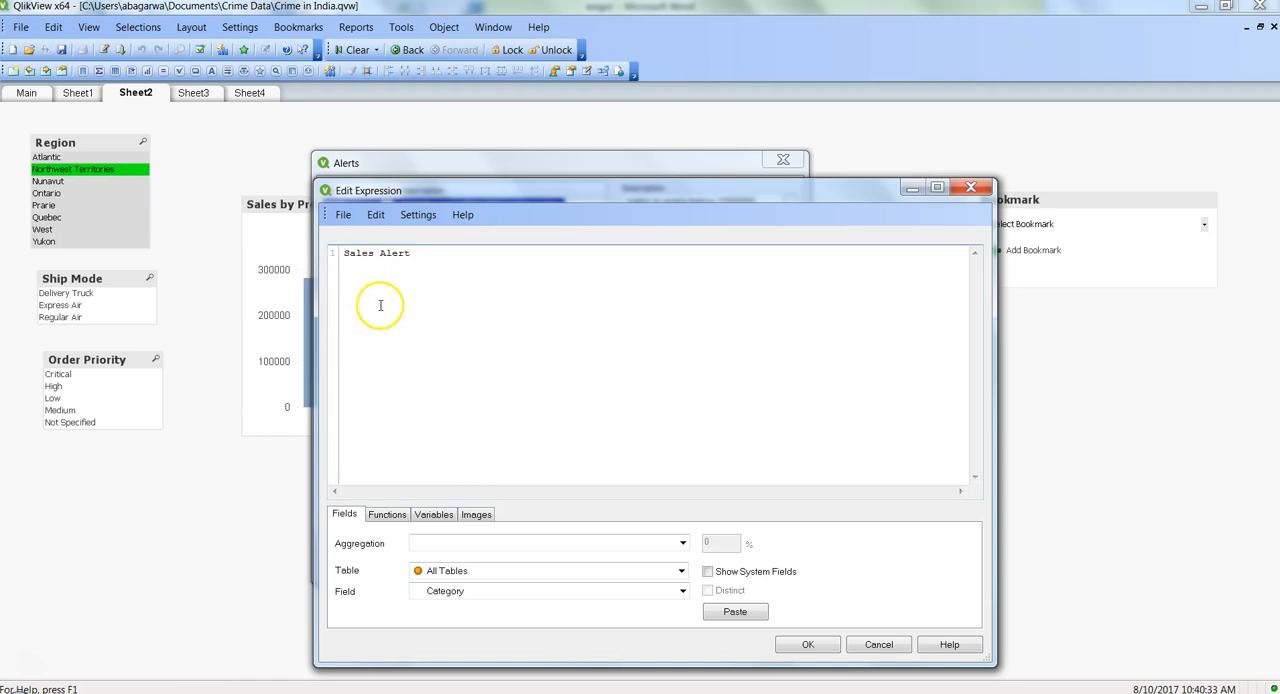
text(=ge)
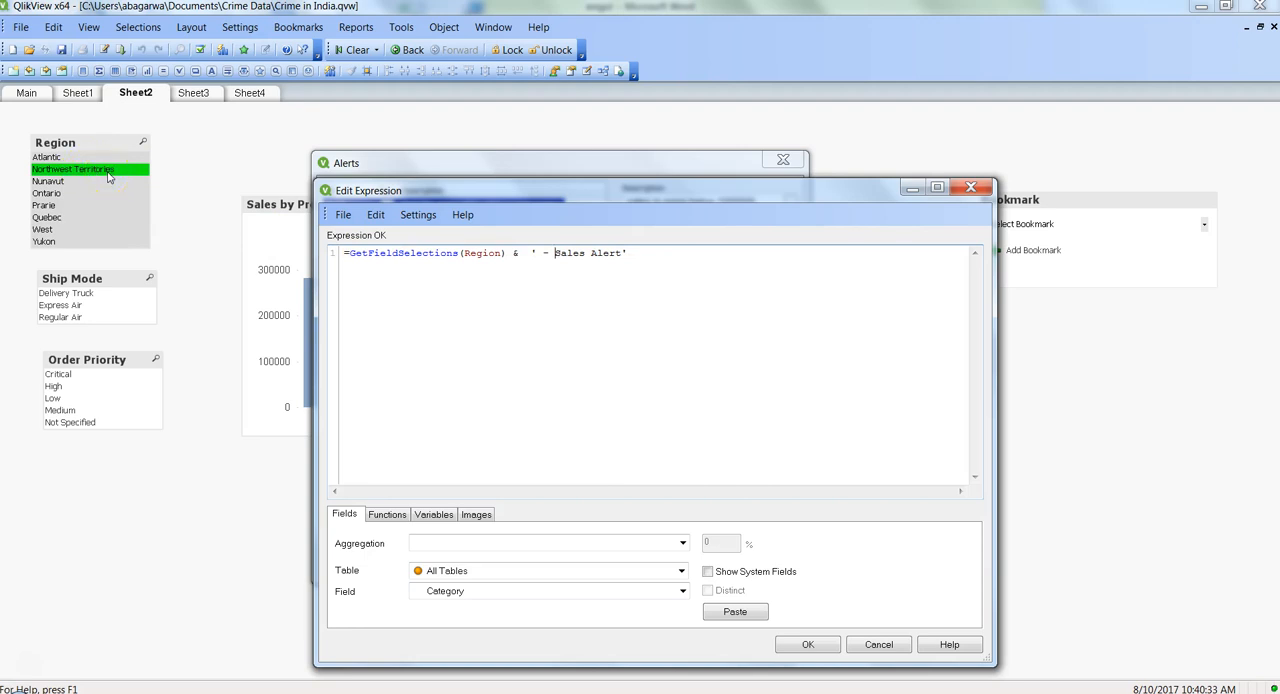
mouse_move(585, 560)
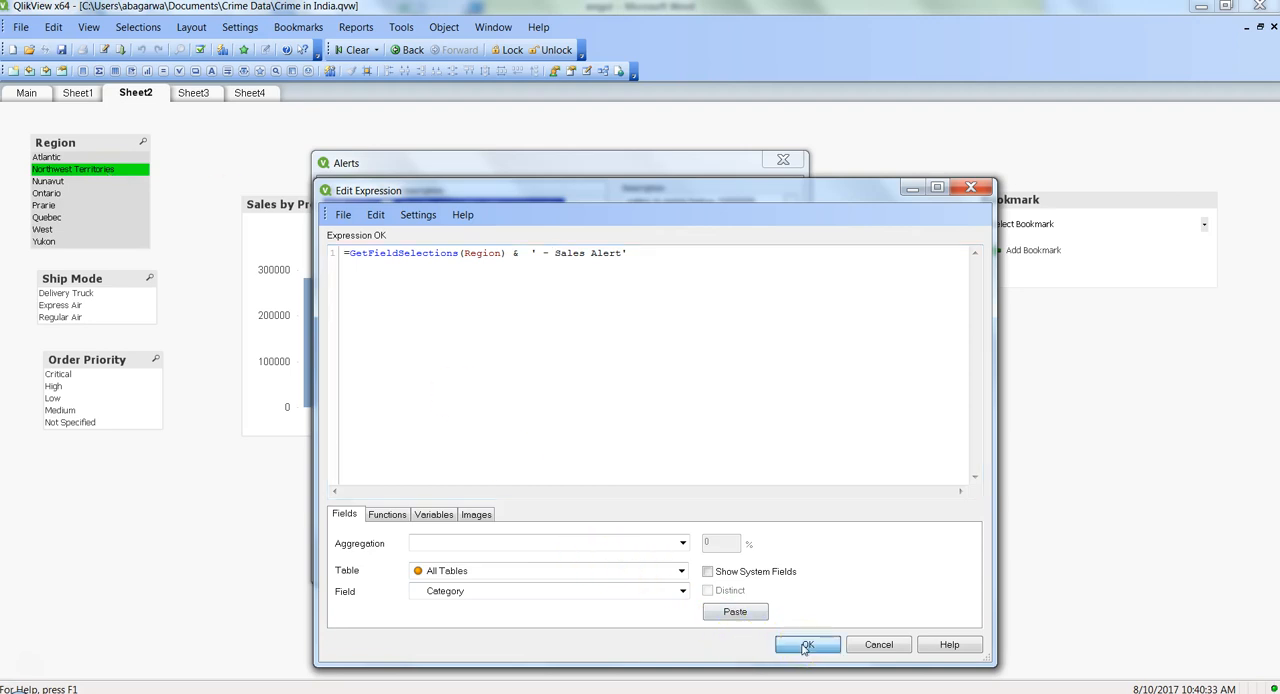
click(807, 644)
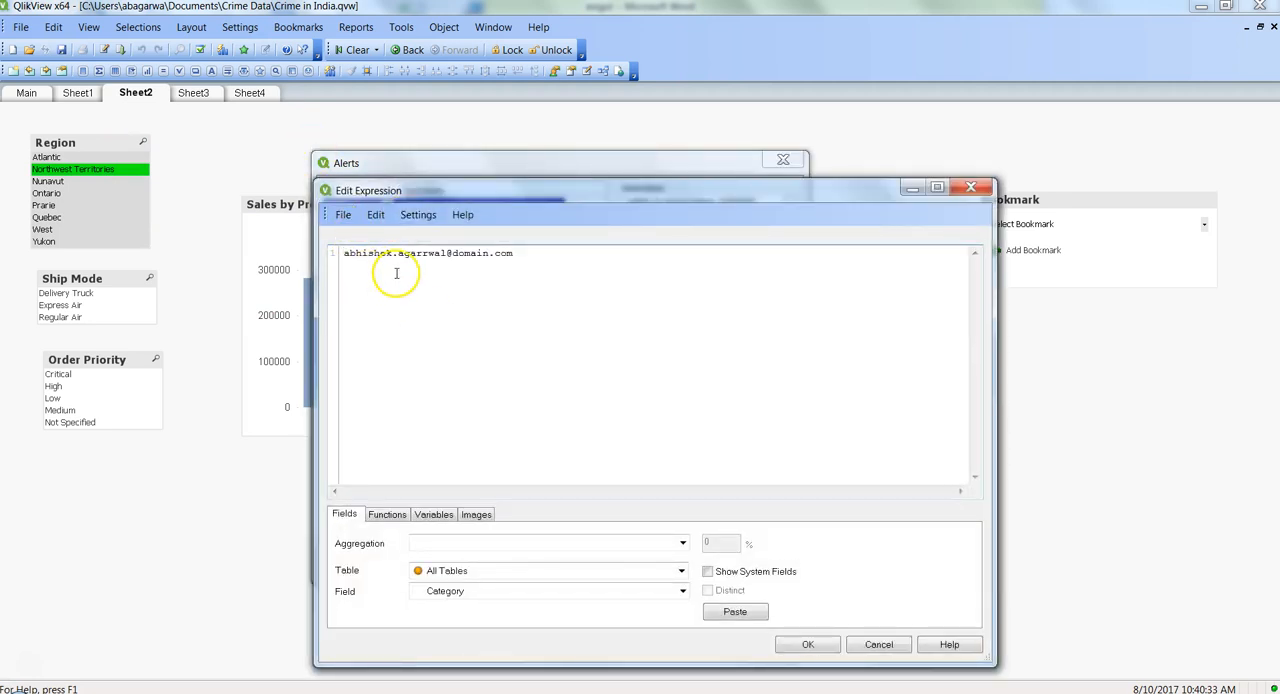
mouse_move(808, 222)
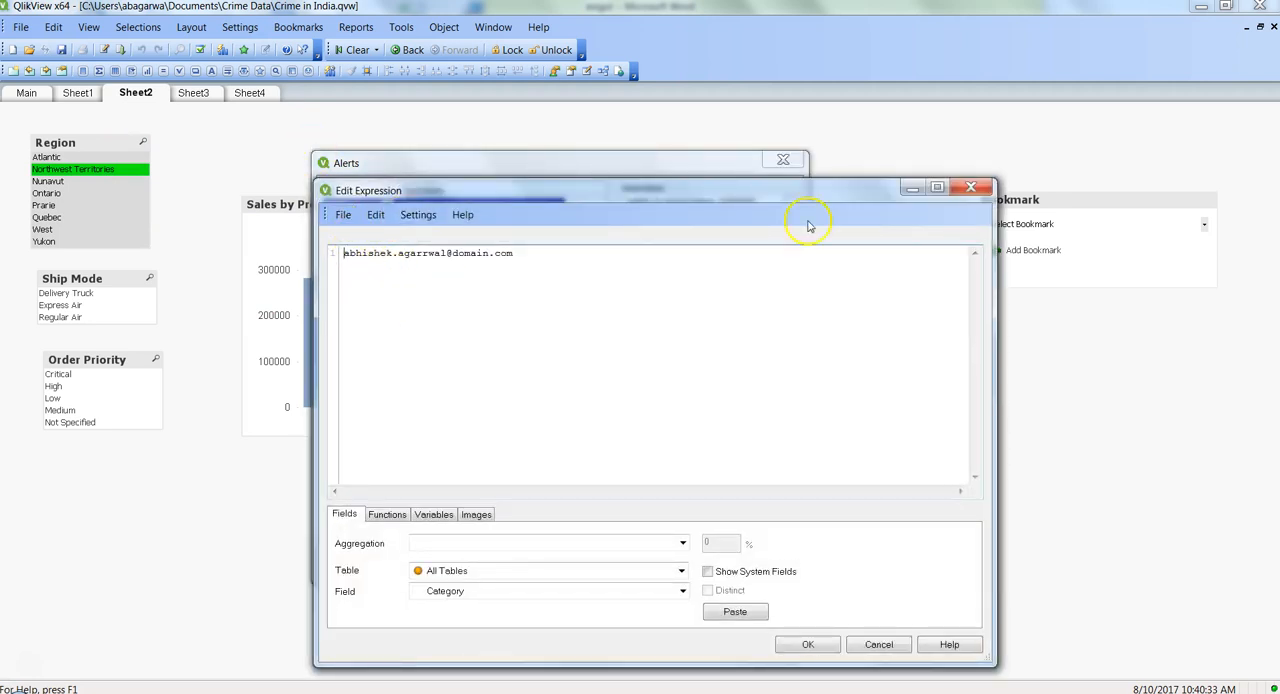
Leave the recipient address unchanged and confirm the AL01 alert settings.
click(808, 644)
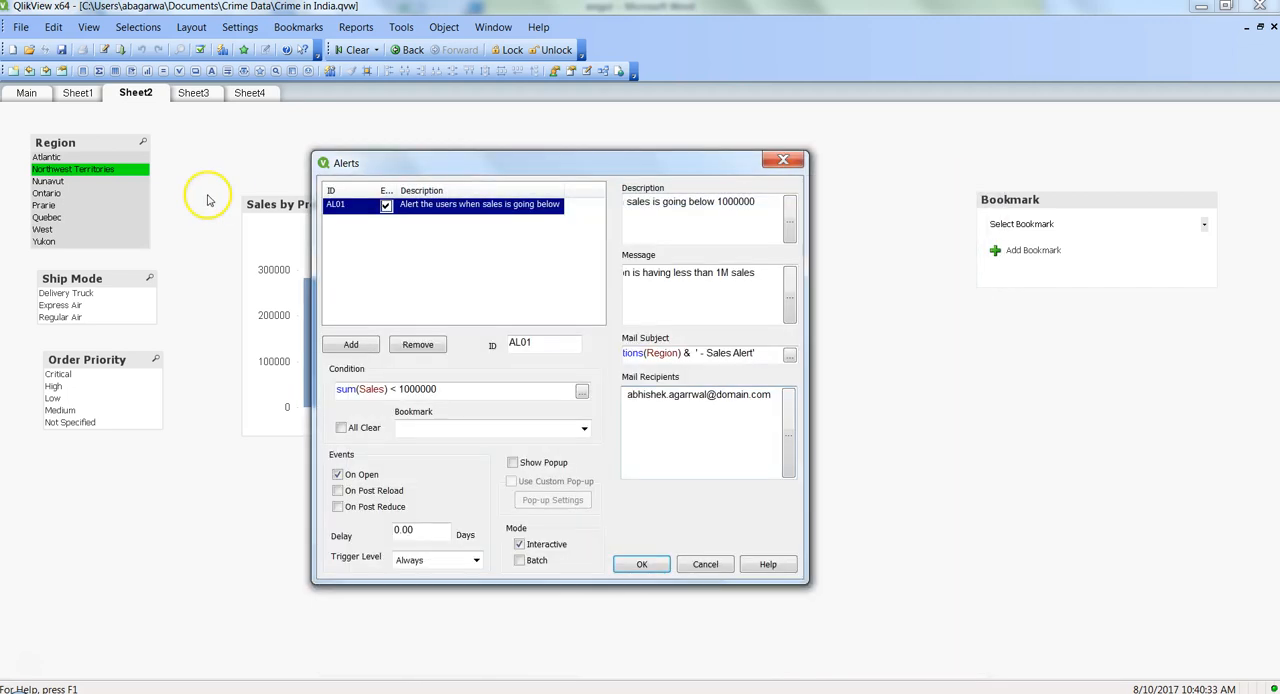
mouse_move(617, 415)
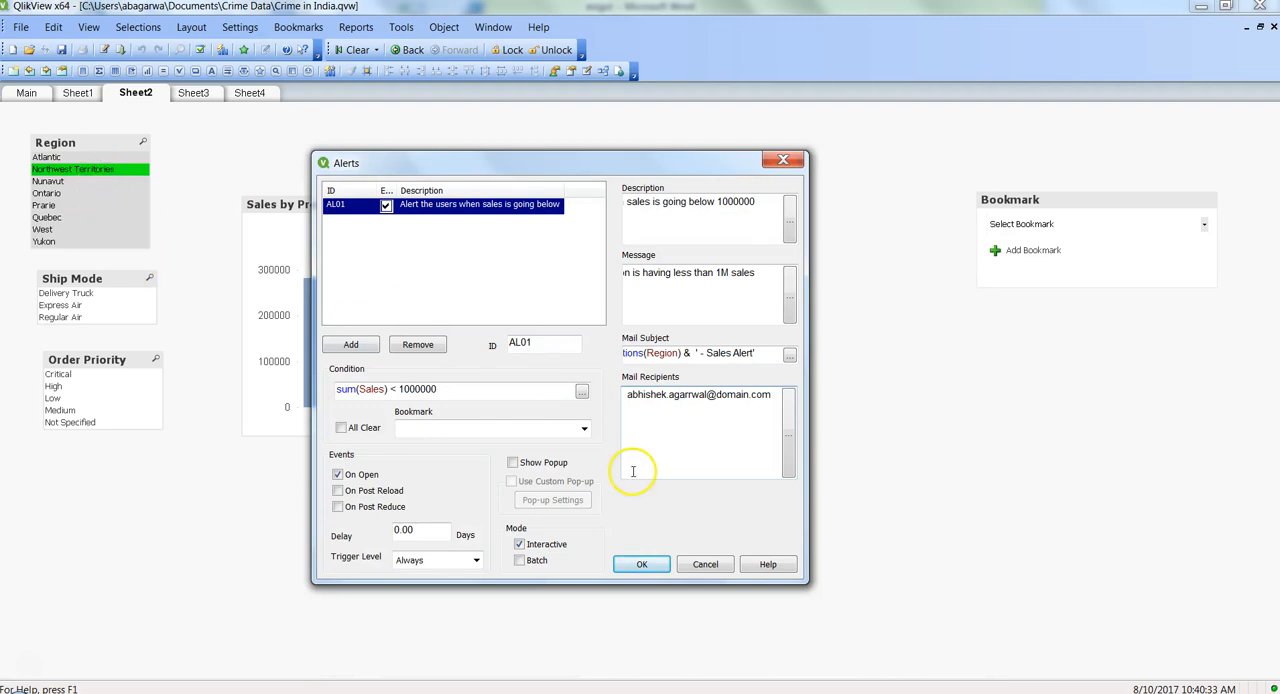
mouse_move(705, 438)
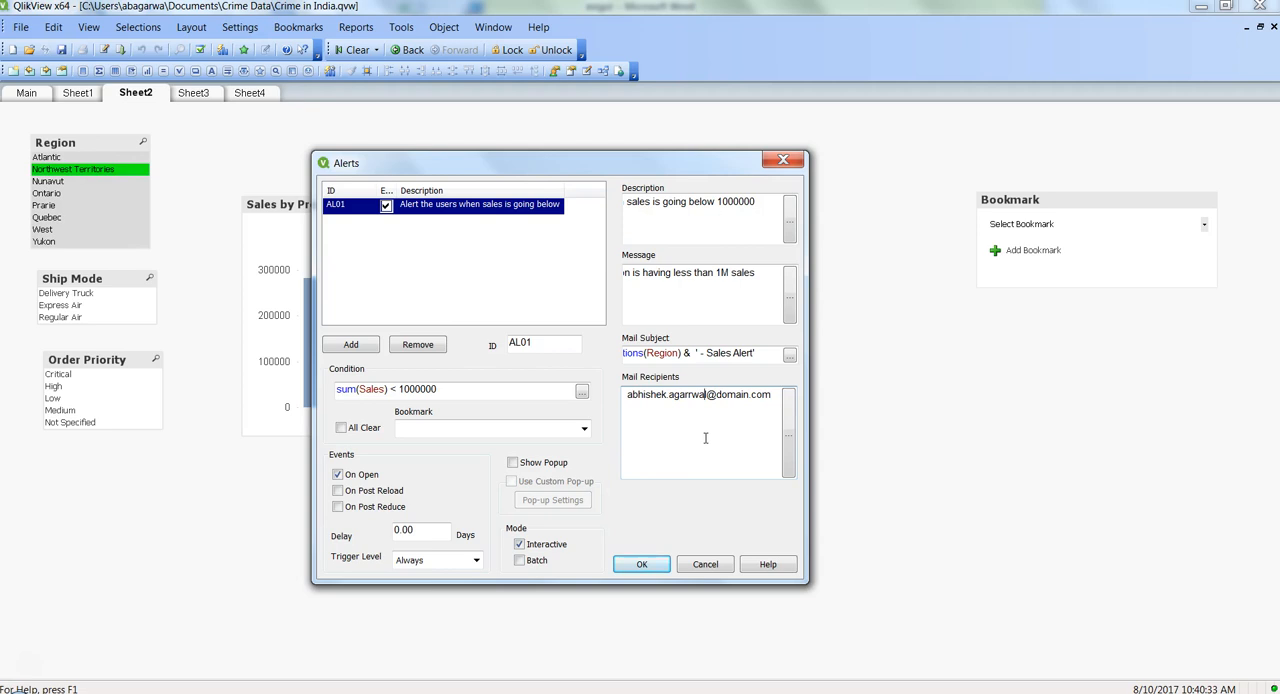
mouse_move(725, 474)
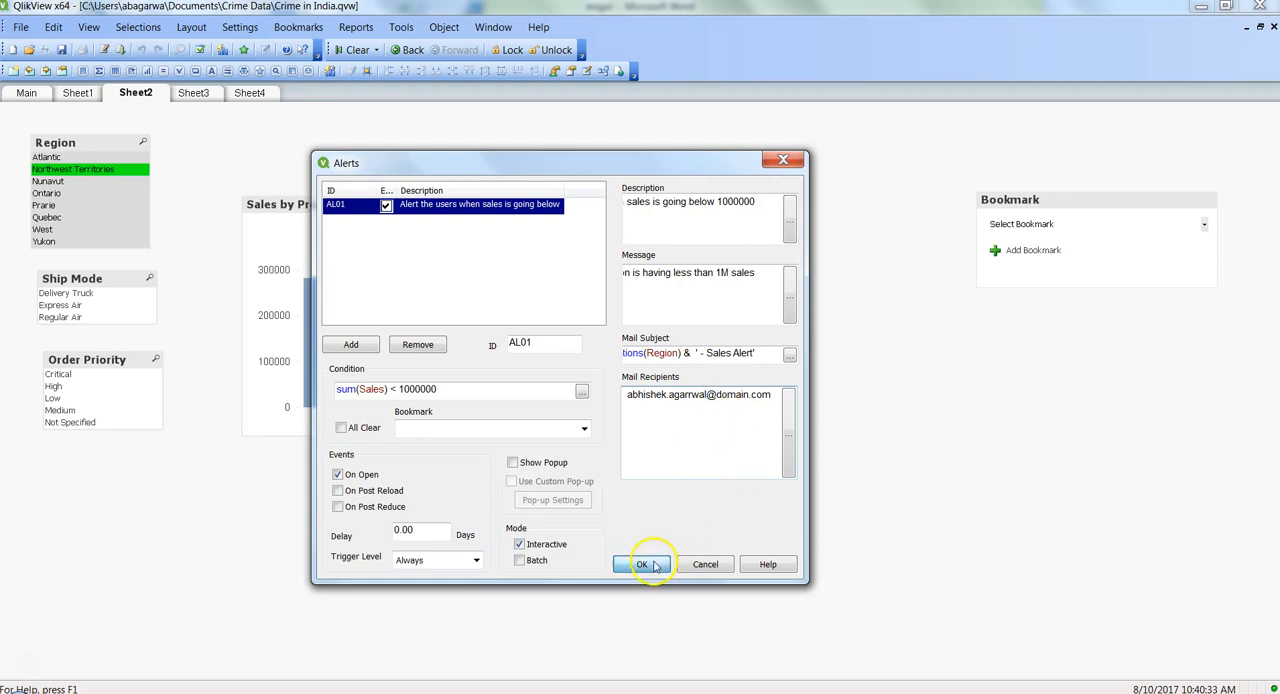
click(642, 564)
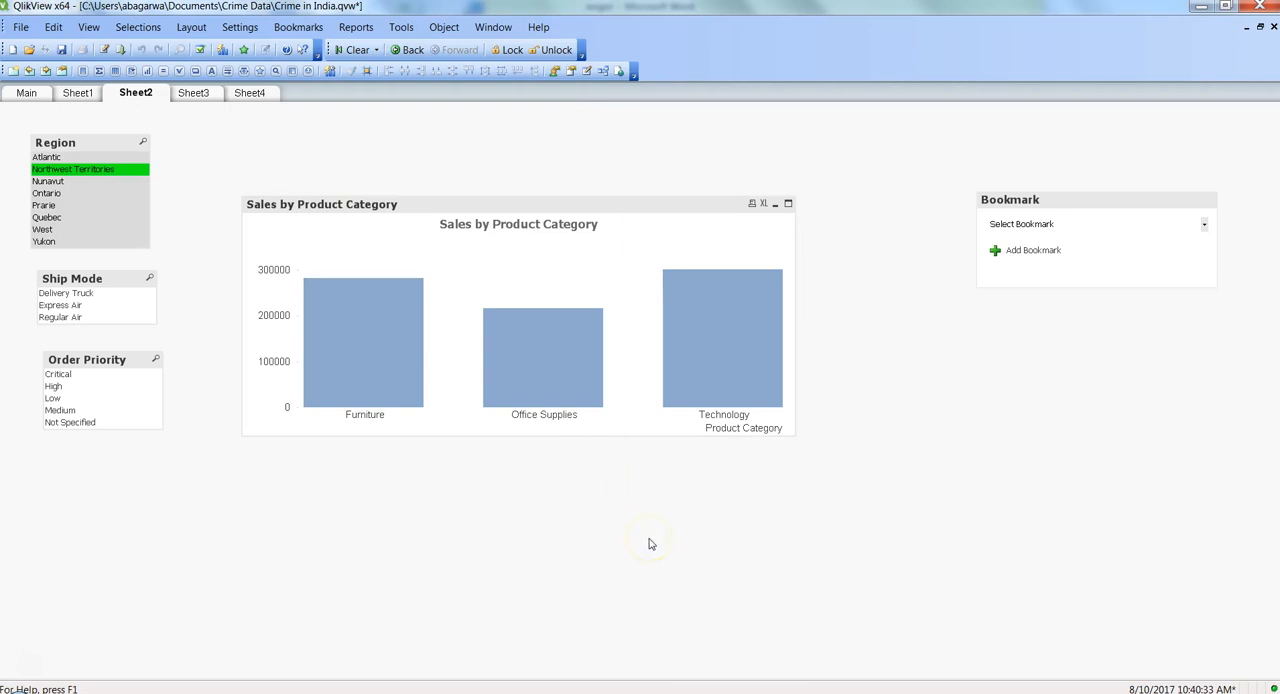
mouse_move(573, 469)
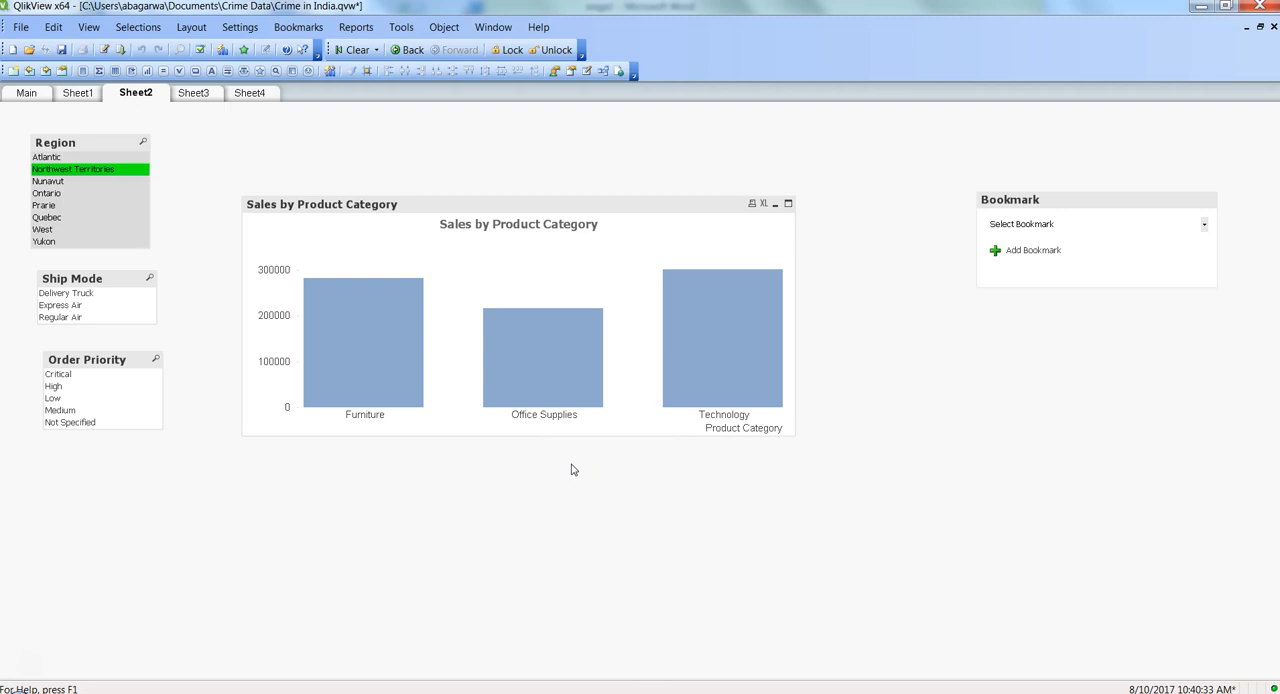
mouse_move(604, 513)
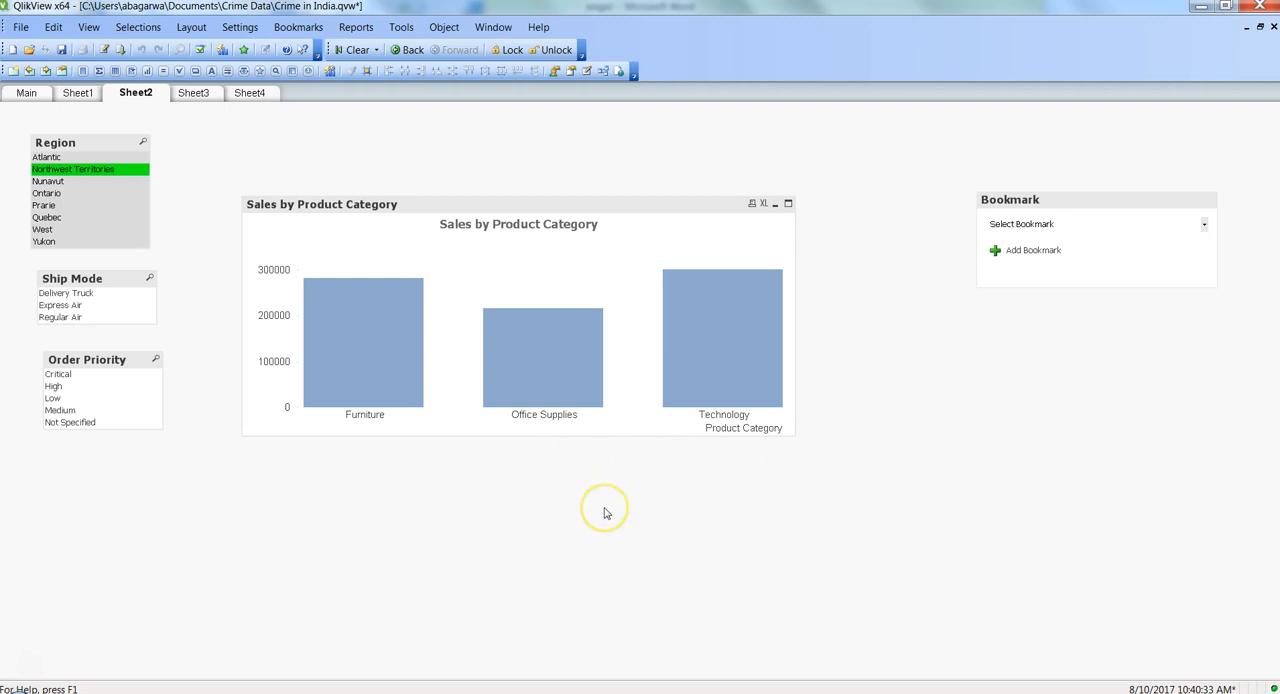
click(401, 27)
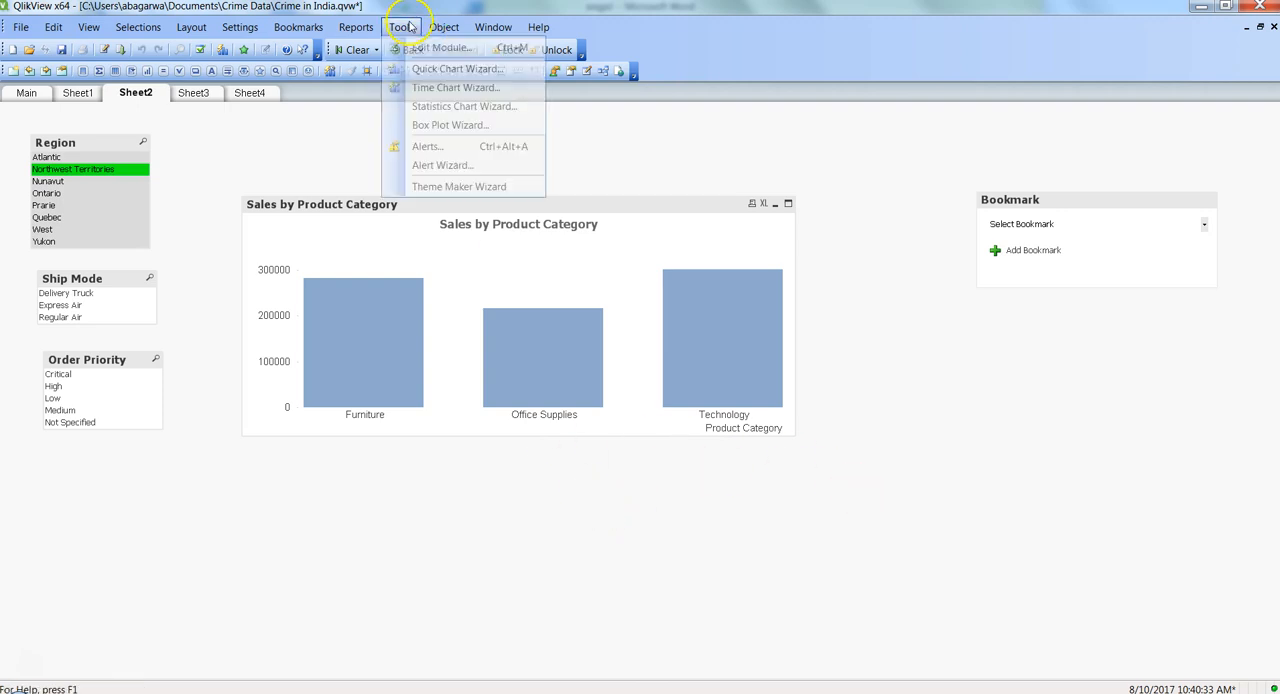
click(427, 146)
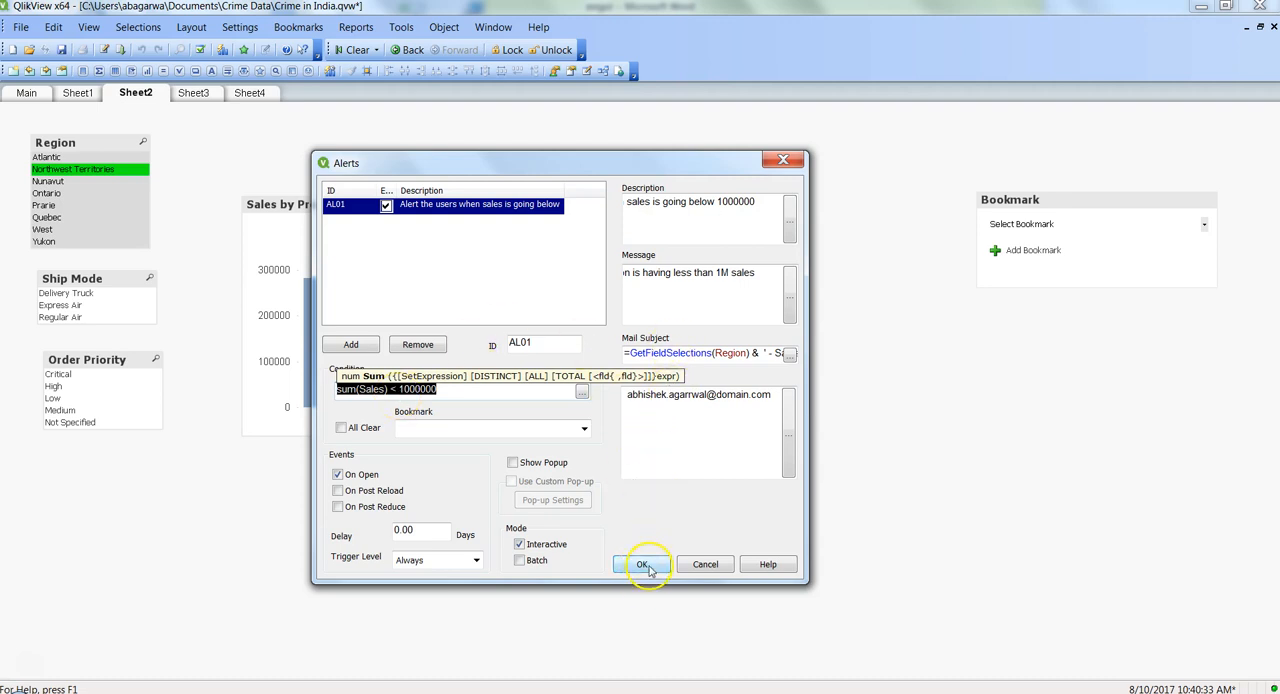
click(643, 564)
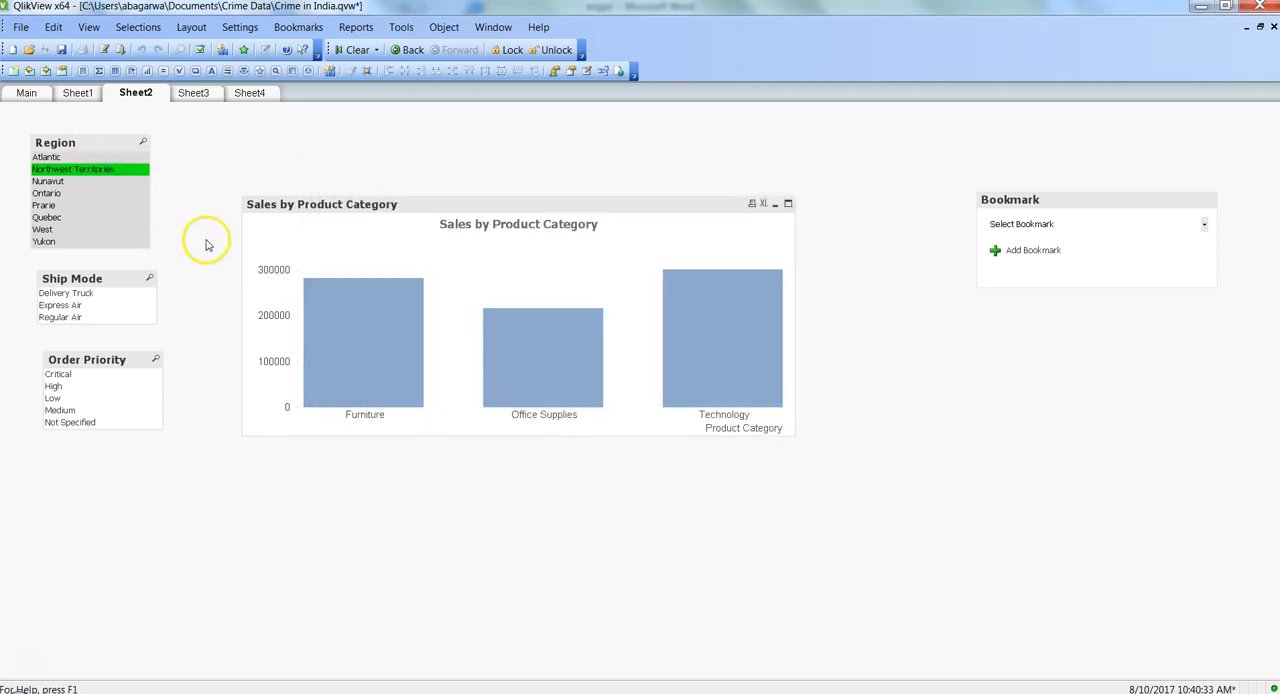